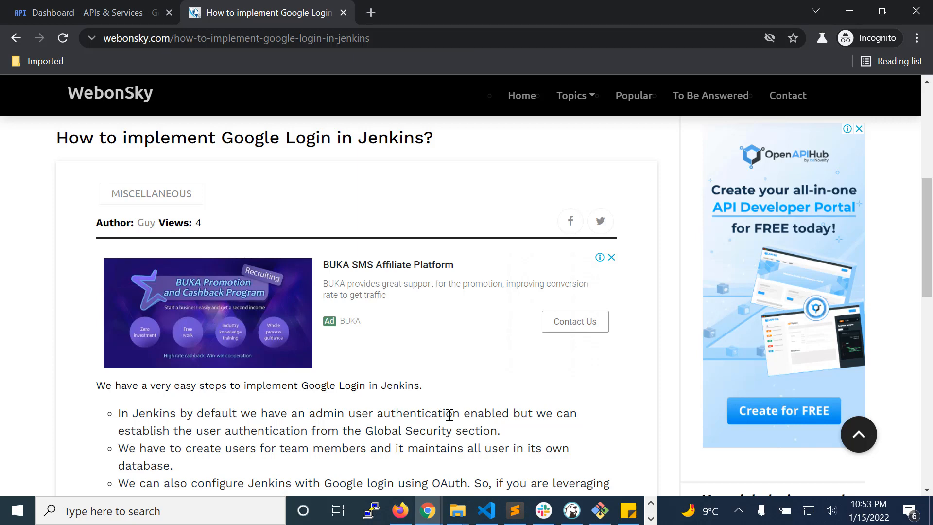
Scroll through the WebonSky article on Google Login for Jenkins.
{"action": "scroll", "scroll_direction": "down", "scroll_amount": 3}
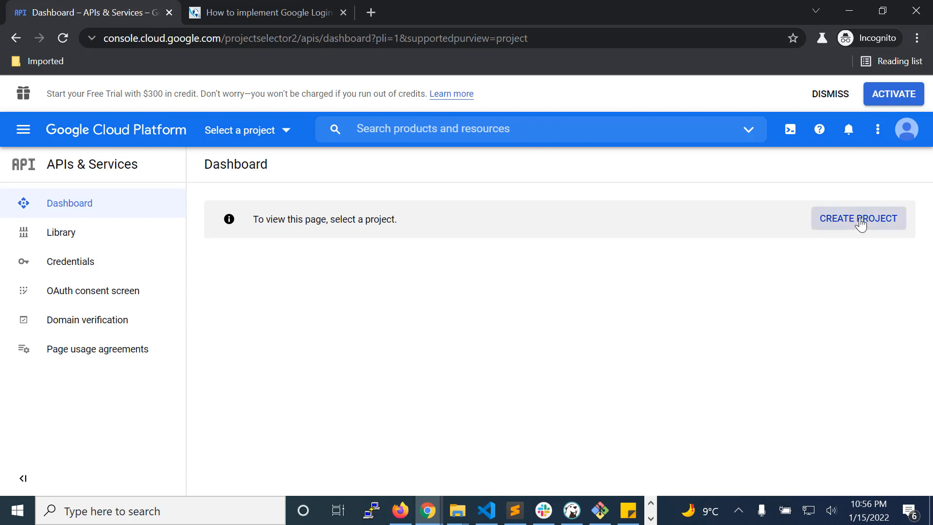
Create a new Google Cloud project named JenkinsOAuth and go to its credentials page.
{"action": "left_click", "coordinate": [859, 218]}
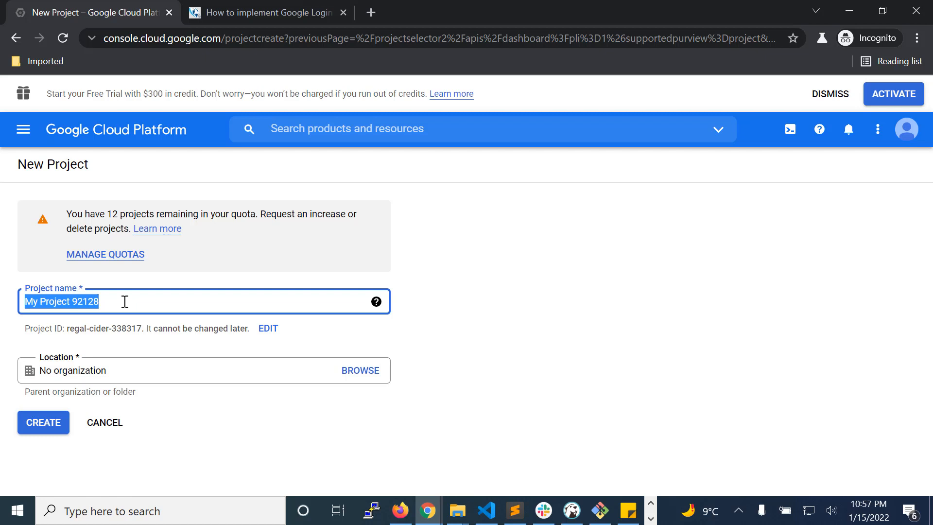
{"action": "type", "text": "Jenkins"}
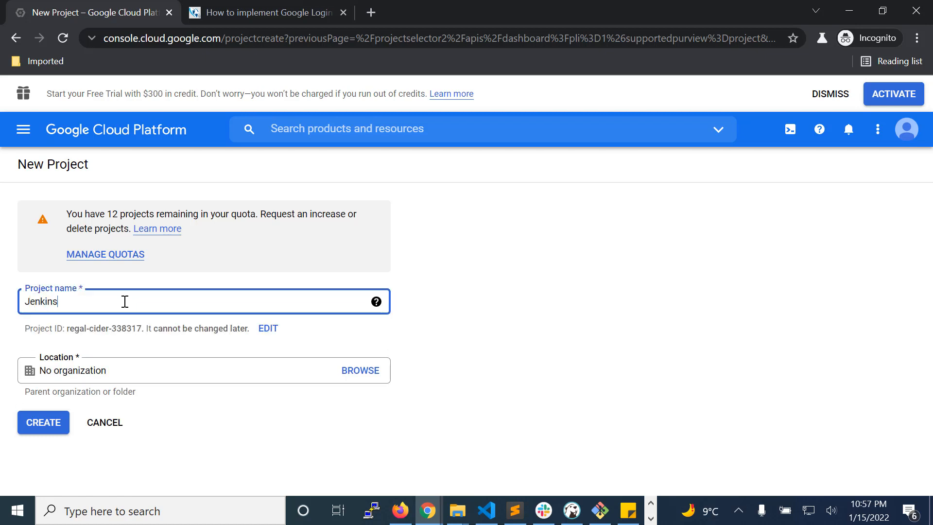
{"action": "type", "text": "OAuth"}
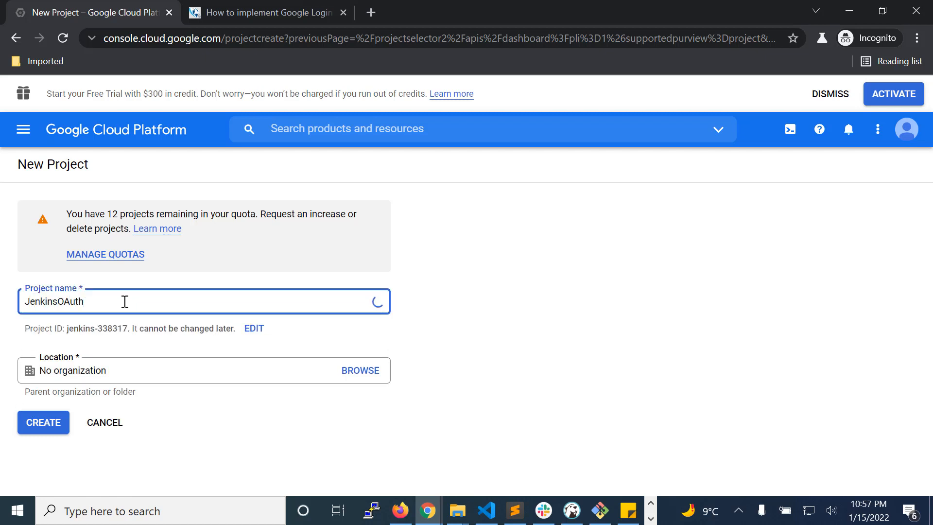
{"action": "left_click", "coordinate": [43, 422]}
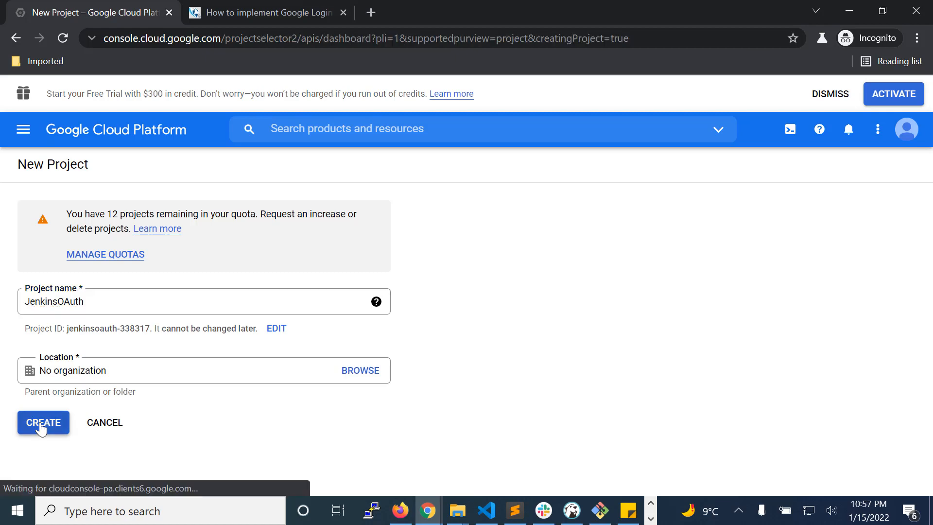
{"action": "left_click", "coordinate": [43, 421]}
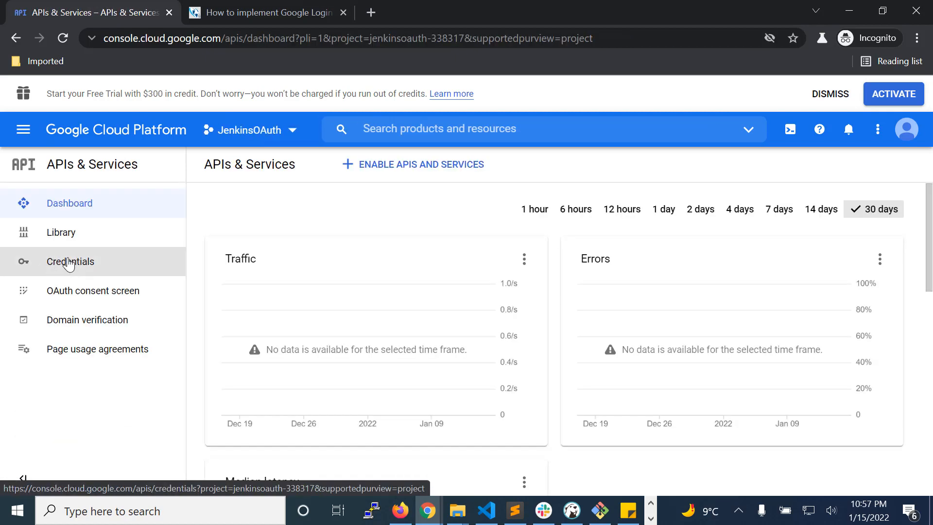
Register an External OAuth consent screen for app jenkins.google, then return to Credentials.
{"action": "left_click", "coordinate": [70, 262]}
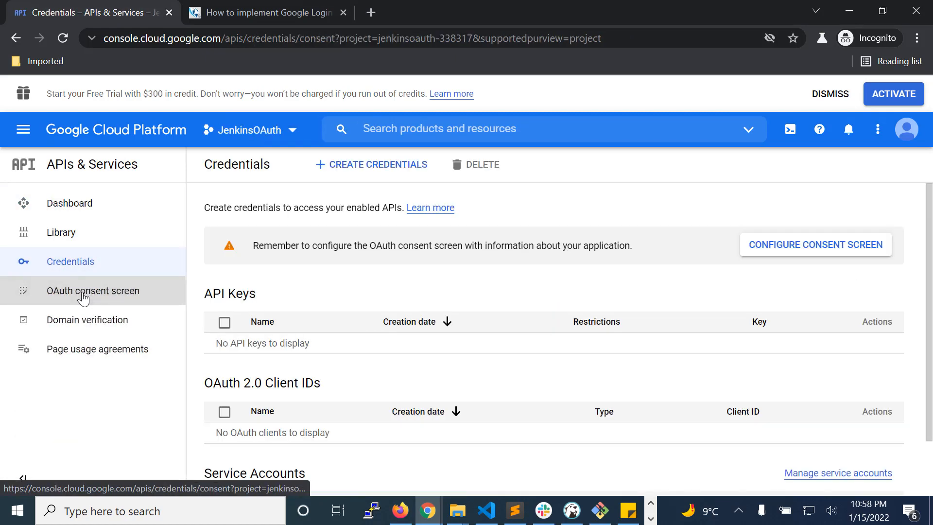
{"action": "left_click", "coordinate": [93, 291]}
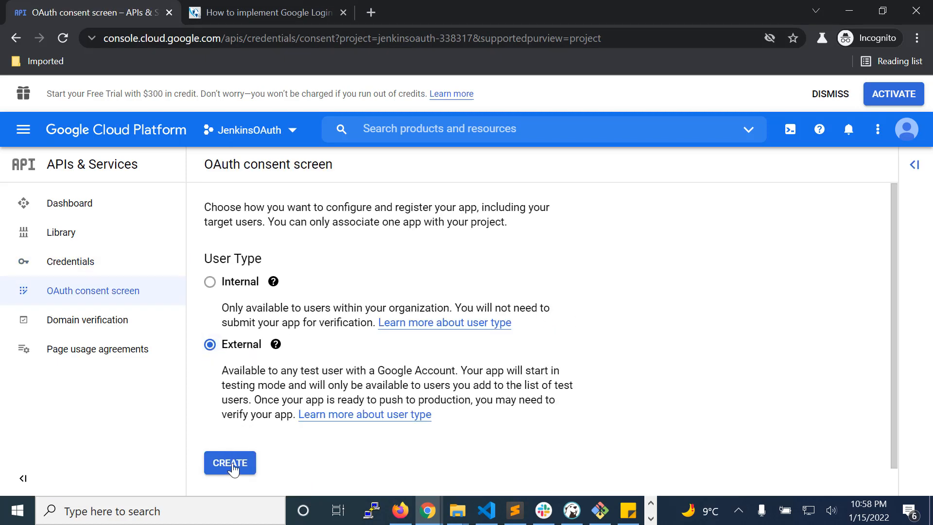
{"action": "left_click", "coordinate": [229, 462]}
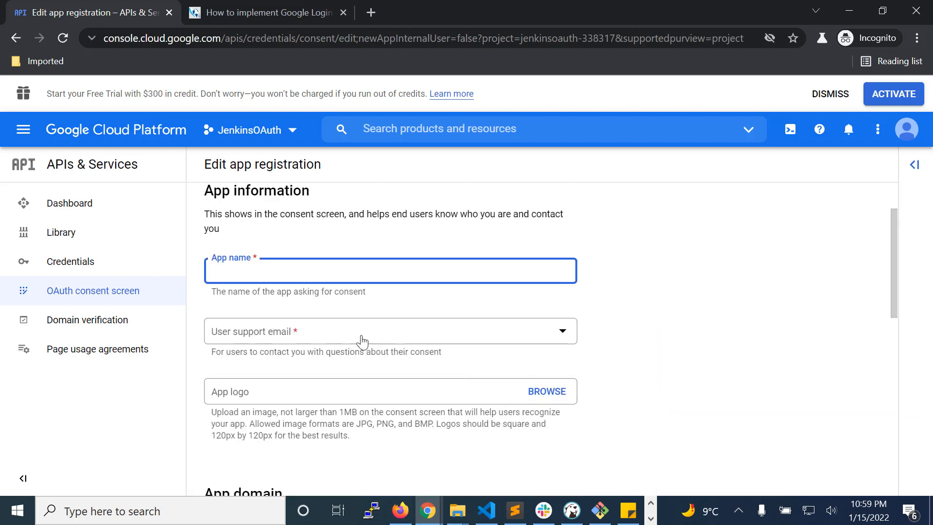
{"action": "mouse_move", "coordinate": [323, 332]}
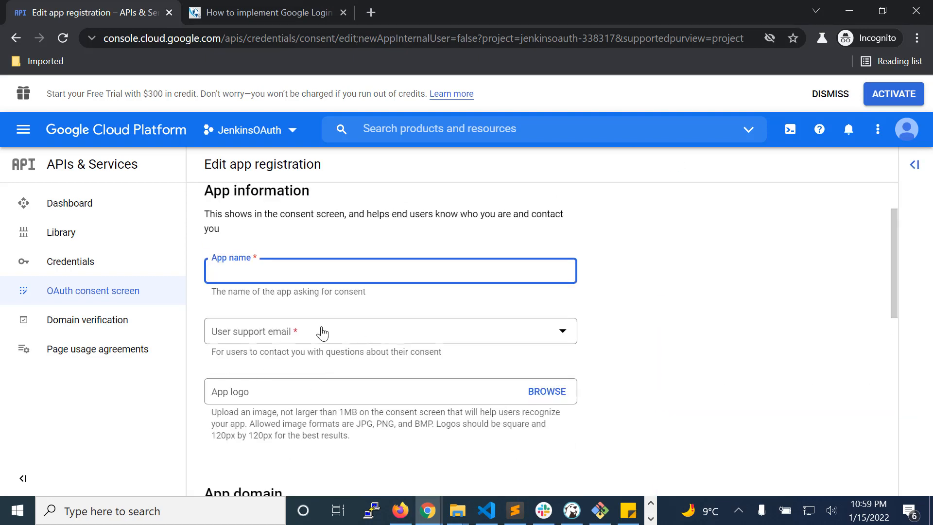
{"action": "type", "text": "jenk"}
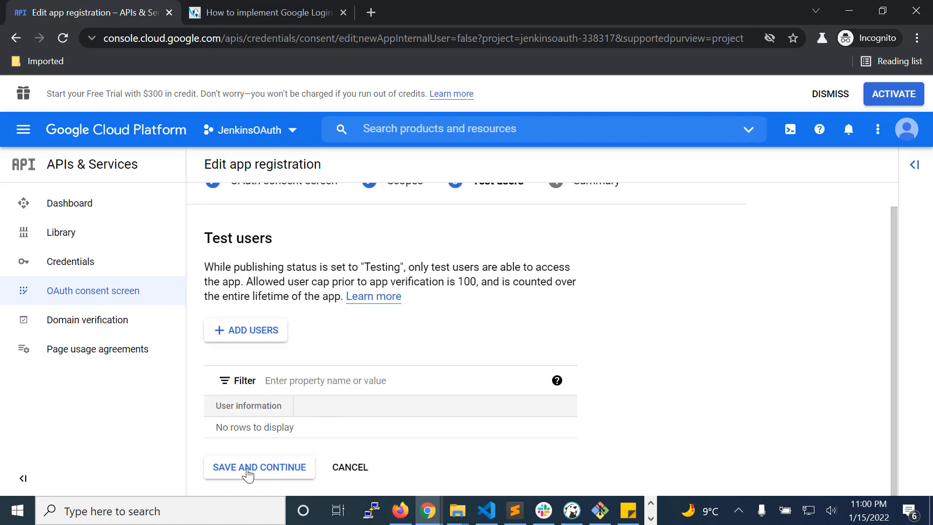
{"action": "left_click", "coordinate": [259, 466]}
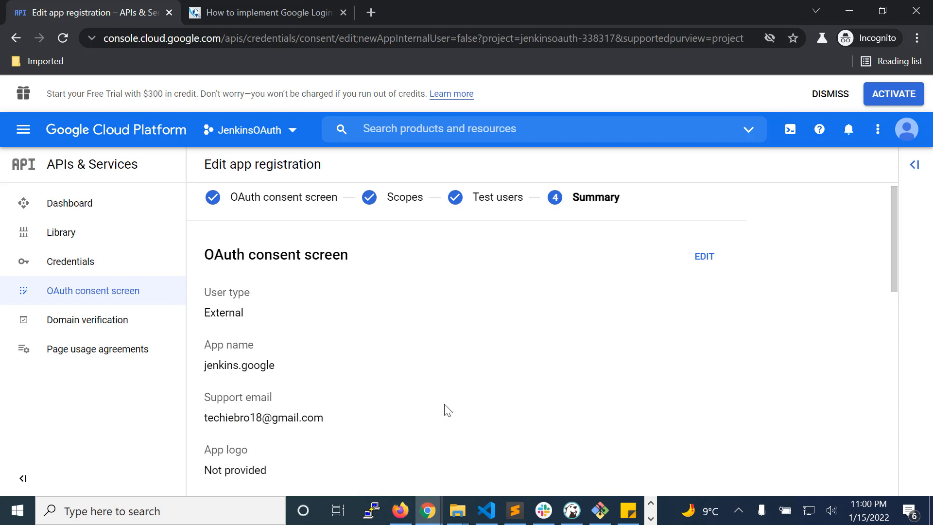
{"action": "left_click", "coordinate": [70, 261]}
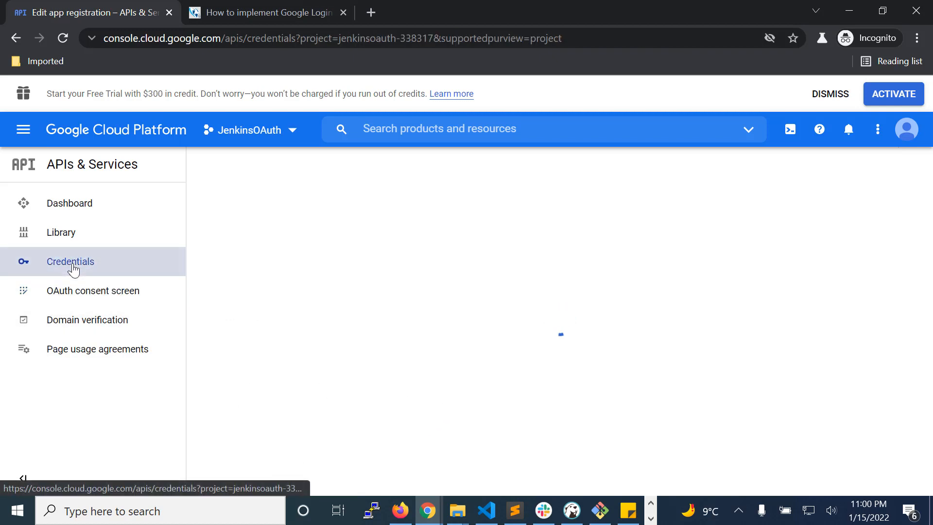
Start creating a new OAuth client ID from the Create Credentials menu.
{"action": "left_click", "coordinate": [70, 262]}
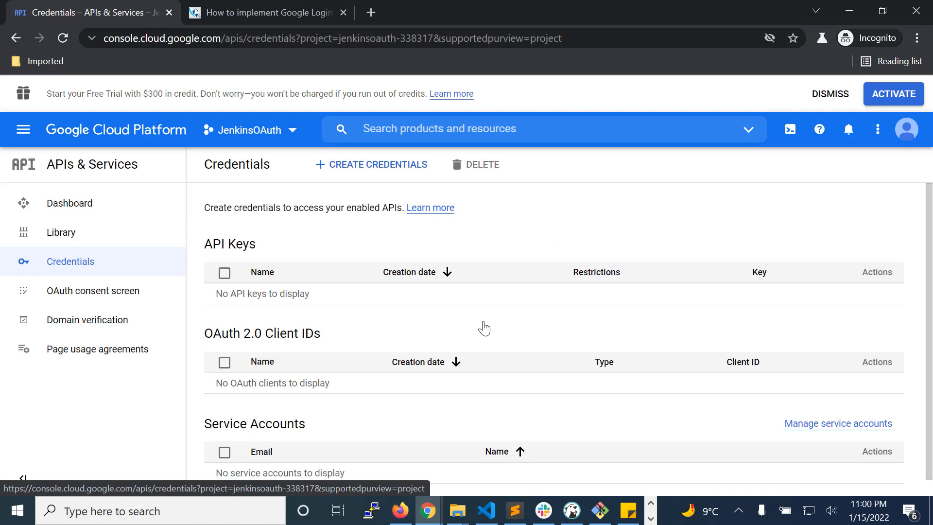
{"action": "left_click", "coordinate": [377, 164]}
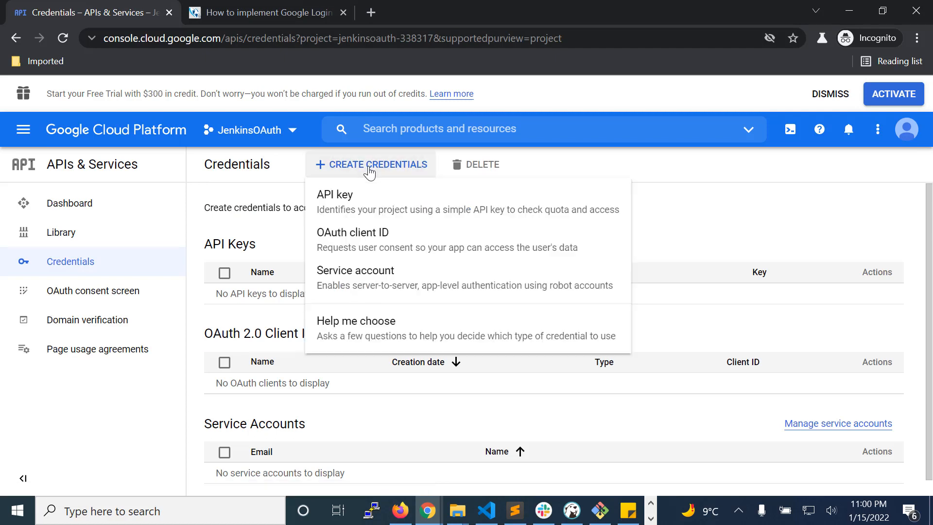
{"action": "mouse_move", "coordinate": [394, 169]}
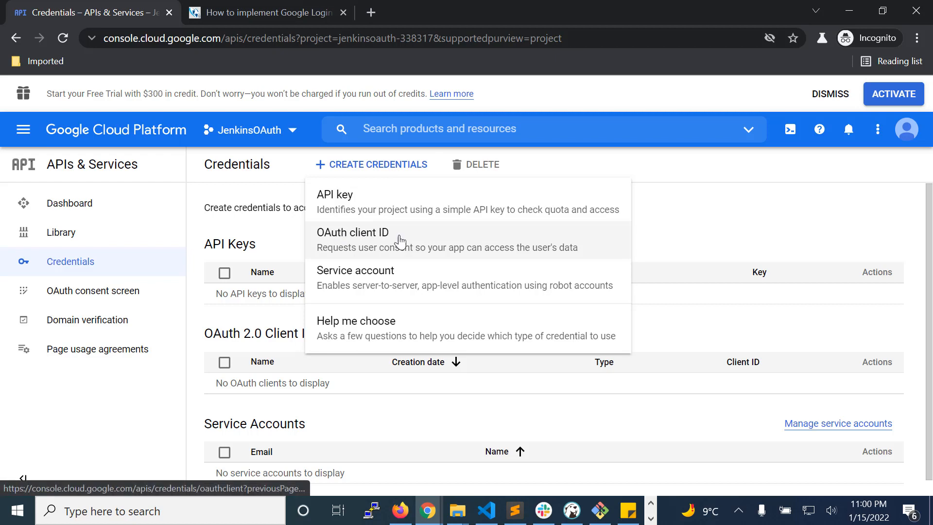
{"action": "left_click", "coordinate": [353, 232]}
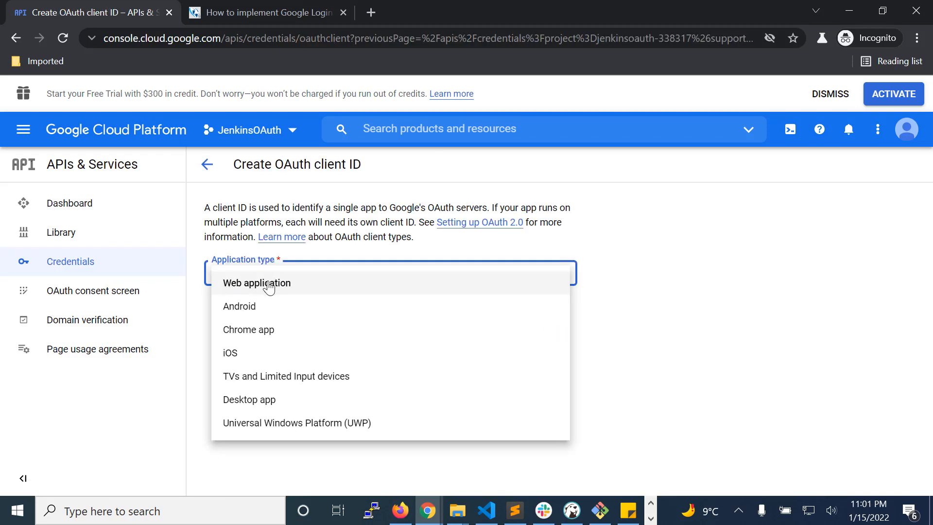
{"action": "left_click", "coordinate": [256, 283]}
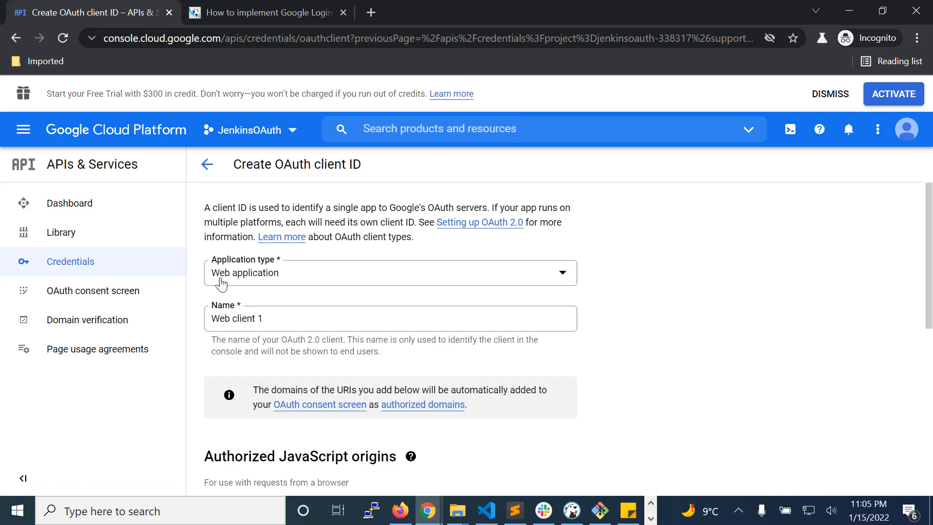
{"action": "mouse_move", "coordinate": [307, 278]}
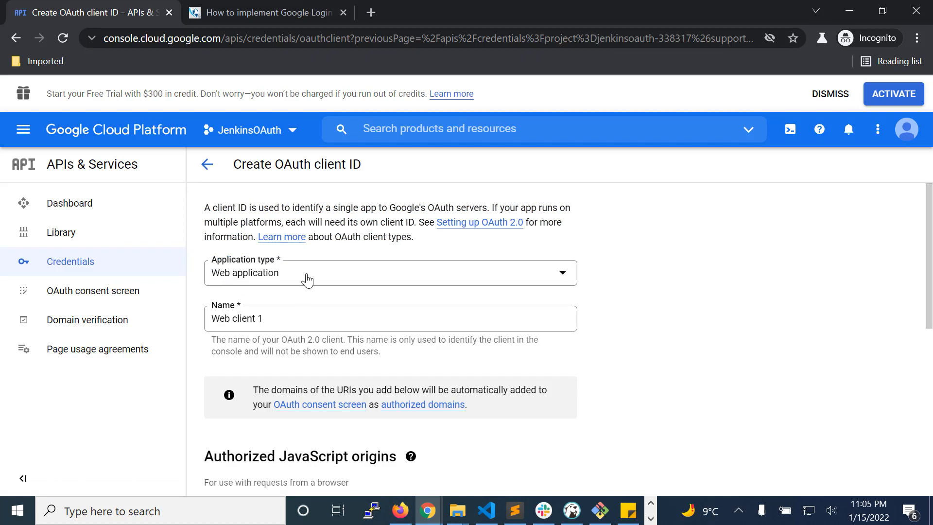
{"action": "scroll", "scroll_direction": "down", "scroll_amount": 3}
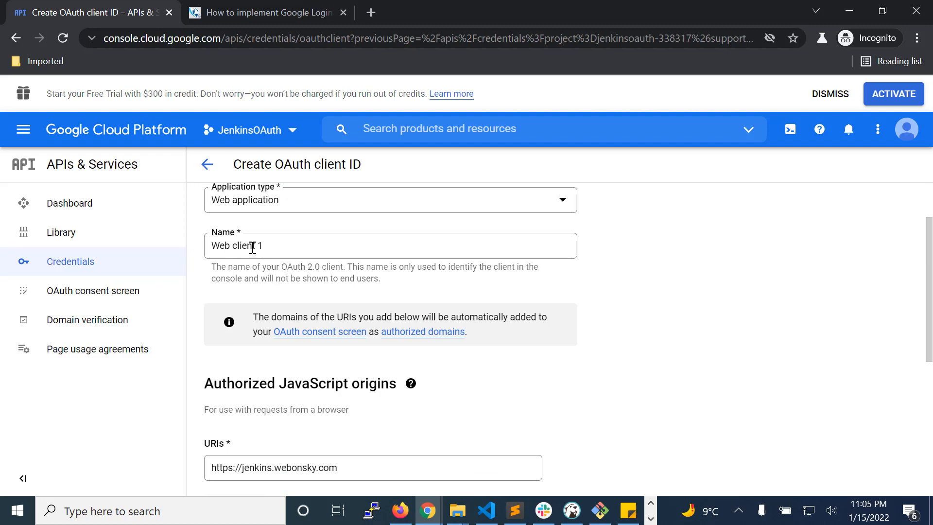
{"action": "scroll", "scroll_direction": "down", "scroll_amount": 3}
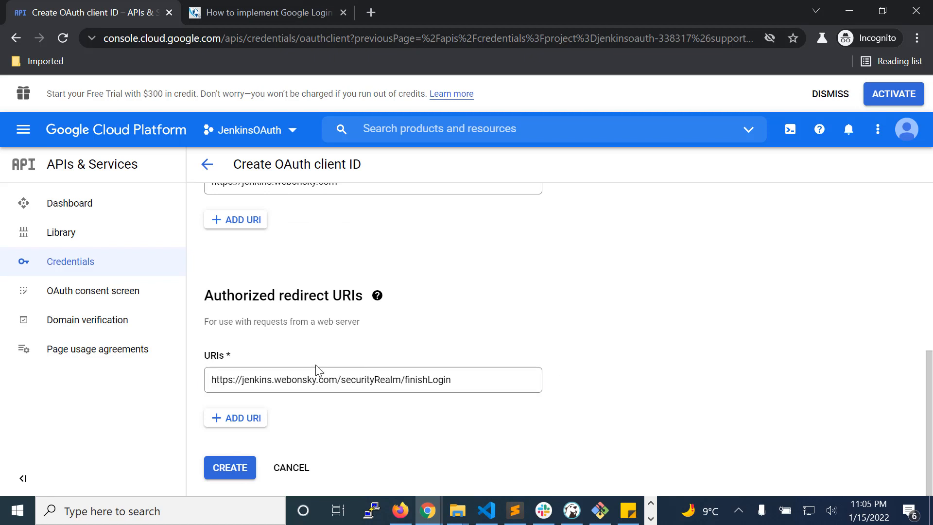
{"action": "double_click", "coordinate": [273, 379]}
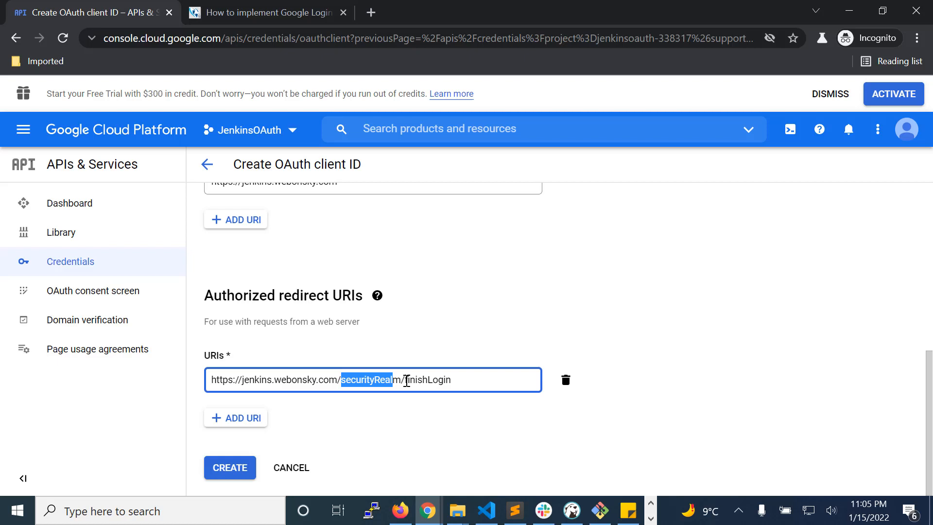
{"action": "left_click", "coordinate": [229, 468]}
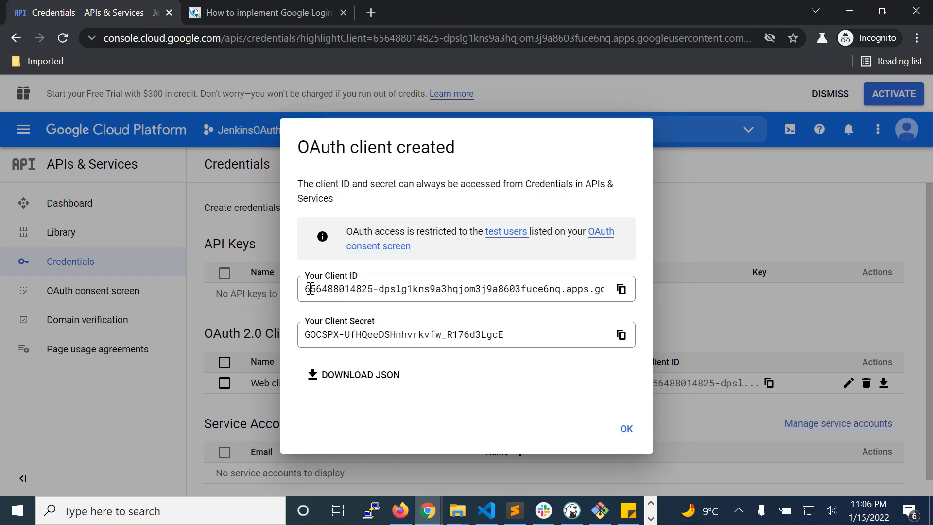
{"action": "mouse_move", "coordinate": [377, 331]}
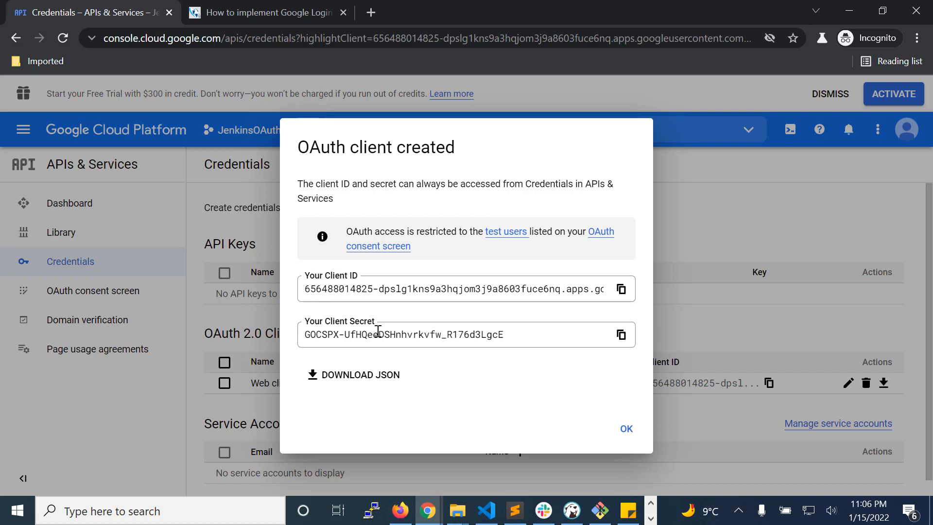
Download the OAuth client JSON and review the Web client 1 details.
{"action": "left_click", "coordinate": [353, 375]}
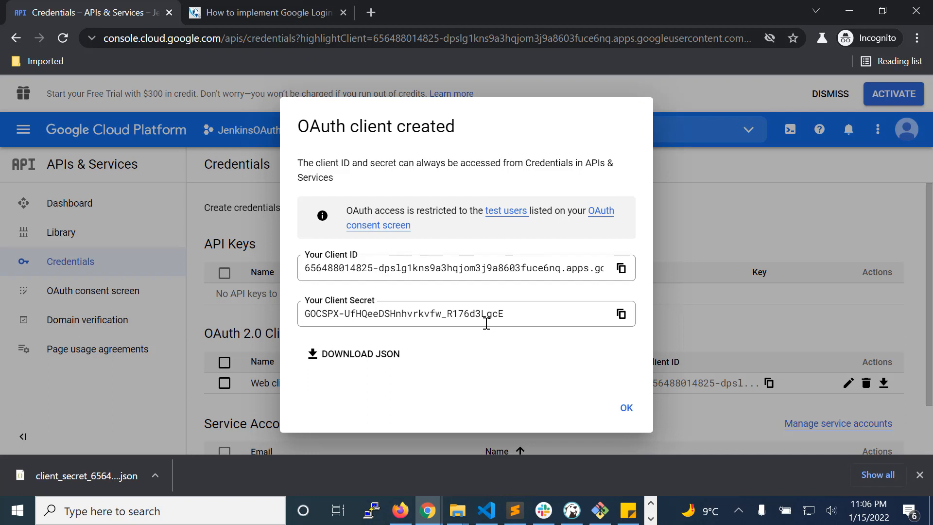
{"action": "mouse_move", "coordinate": [517, 317]}
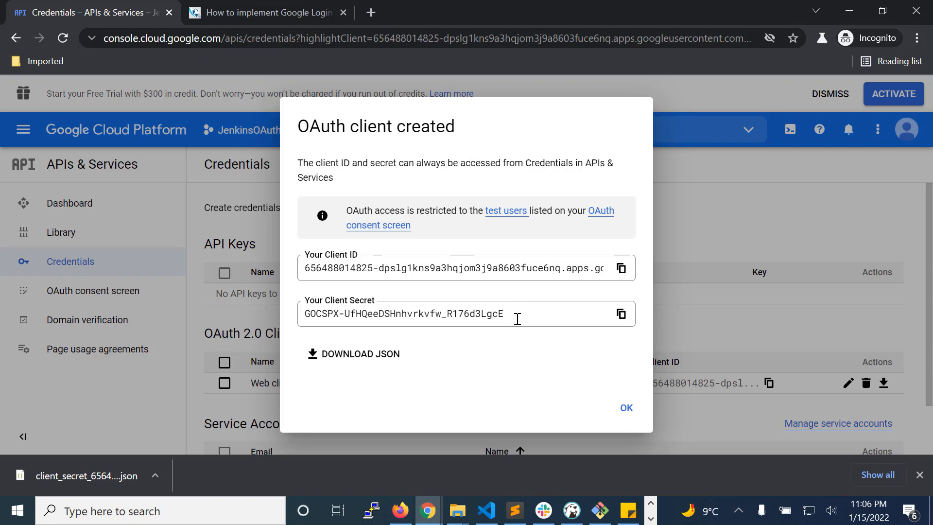
{"action": "left_click", "coordinate": [626, 407]}
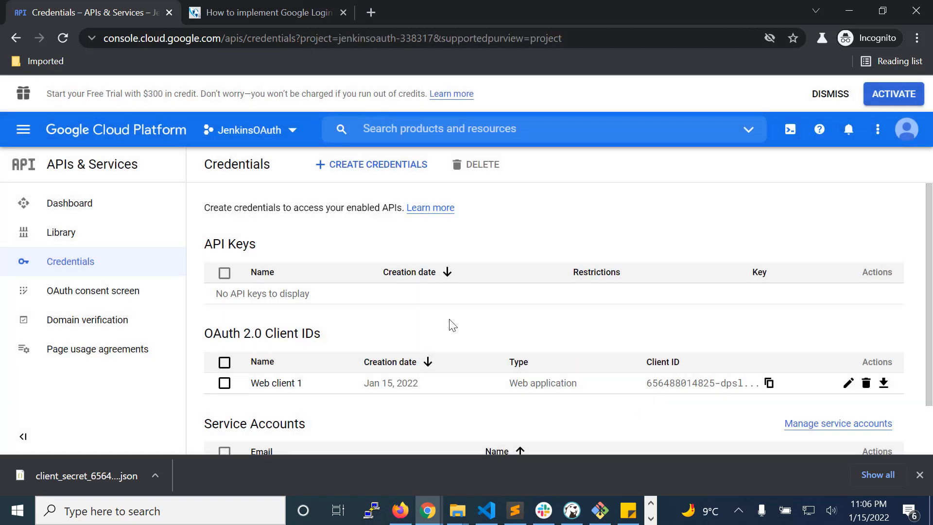
{"action": "scroll", "scroll_direction": "down", "scroll_amount": 3}
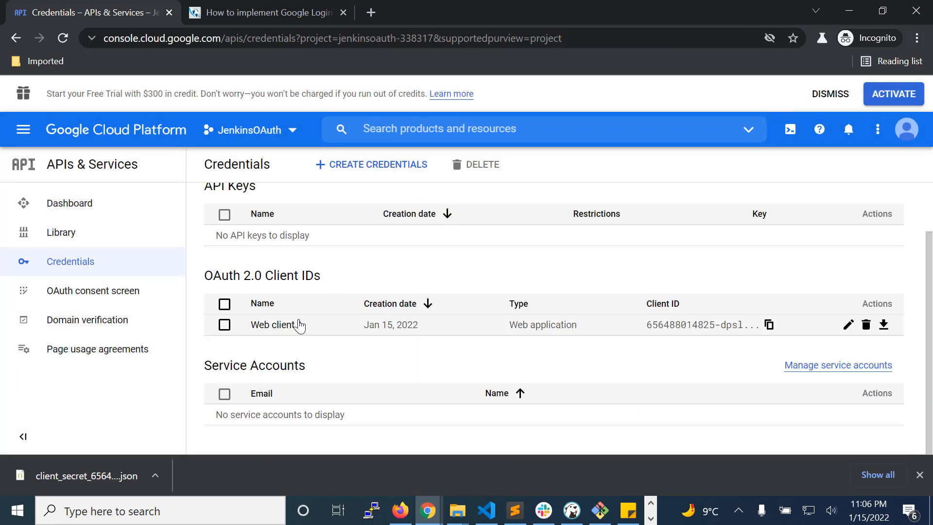
{"action": "mouse_move", "coordinate": [291, 327]}
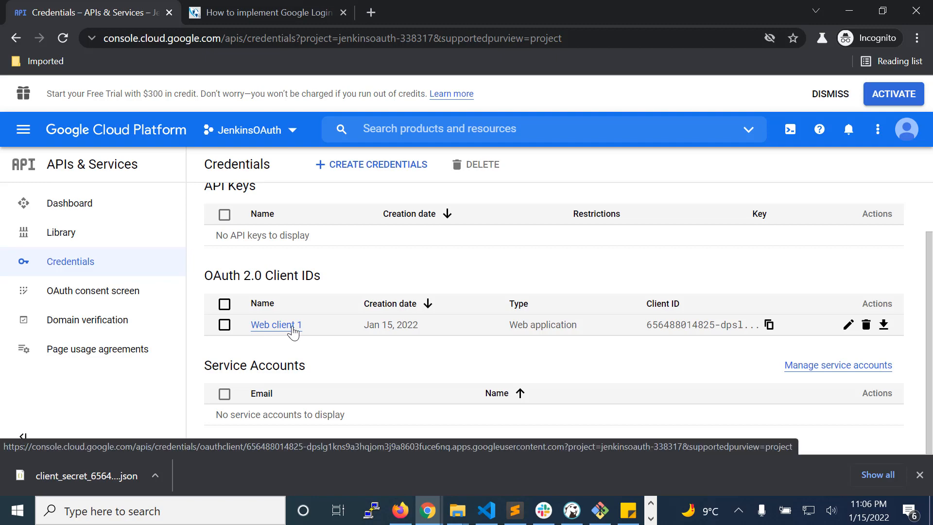
{"action": "left_click", "coordinate": [264, 12]}
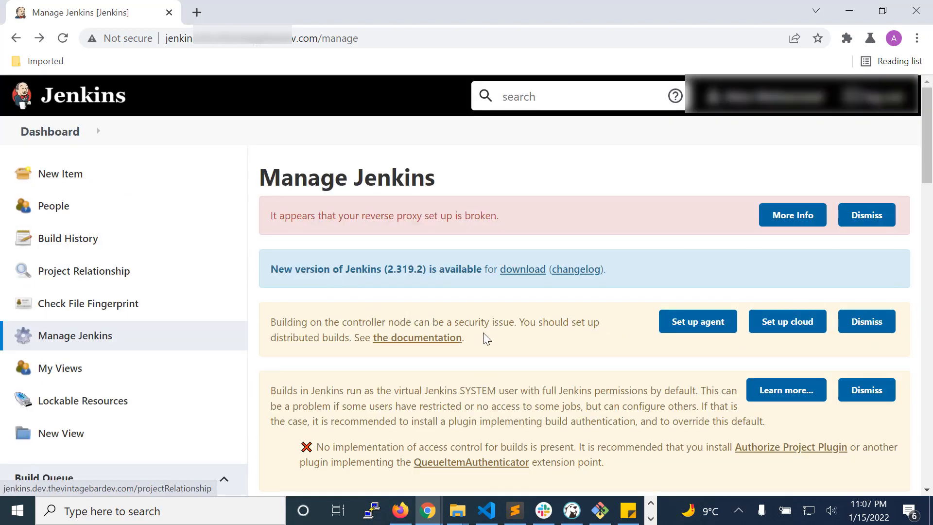
Go to Jenkins' plugin management page from Manage Jenkins.
{"action": "scroll", "scroll_direction": "down", "scroll_amount": 3}
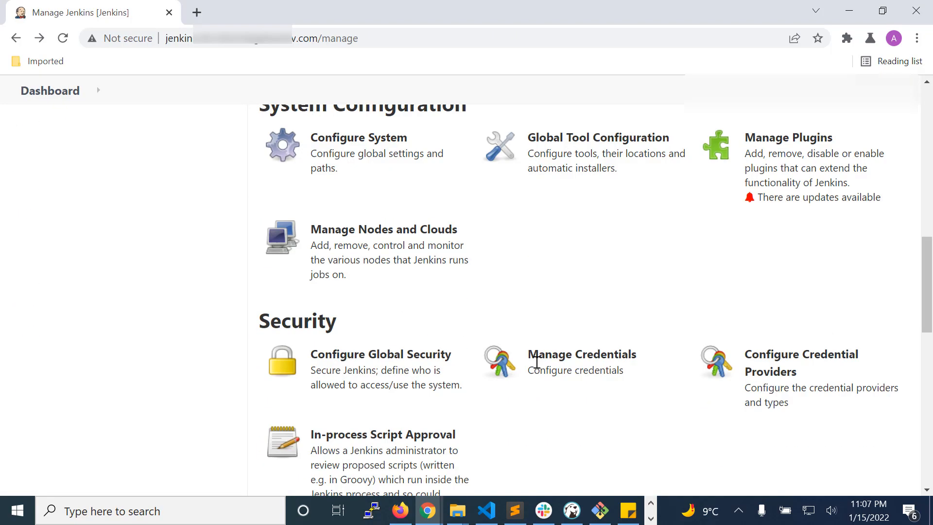
{"action": "mouse_move", "coordinate": [803, 146]}
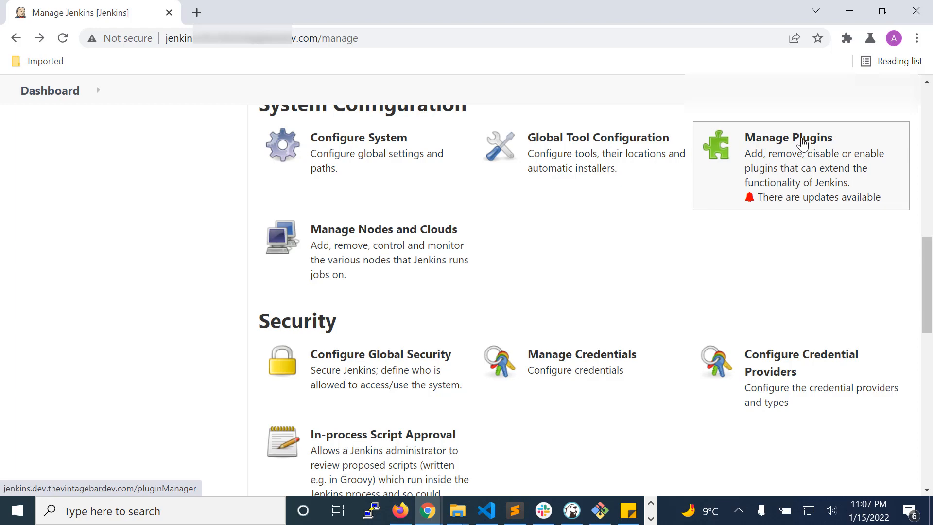
{"action": "left_click", "coordinate": [788, 138]}
{"action": "type", "text": "goo"}
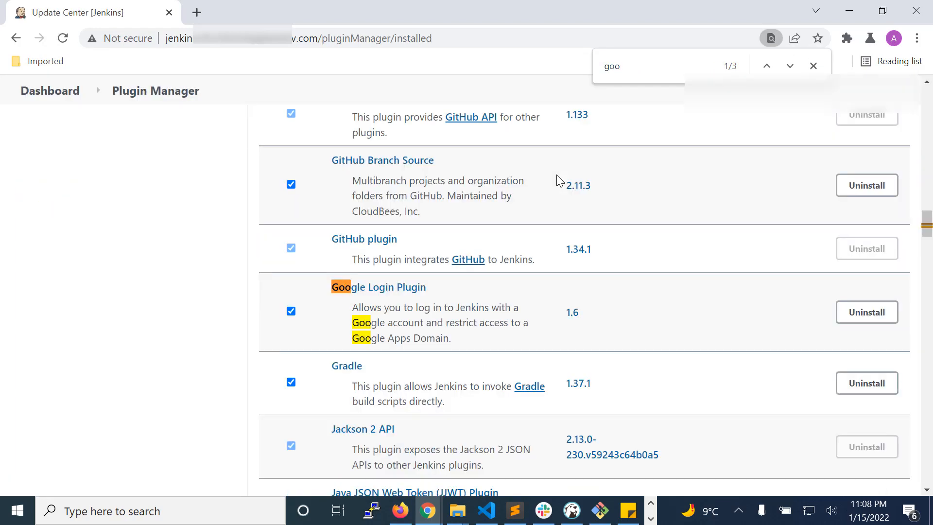
{"action": "mouse_move", "coordinate": [193, 318]}
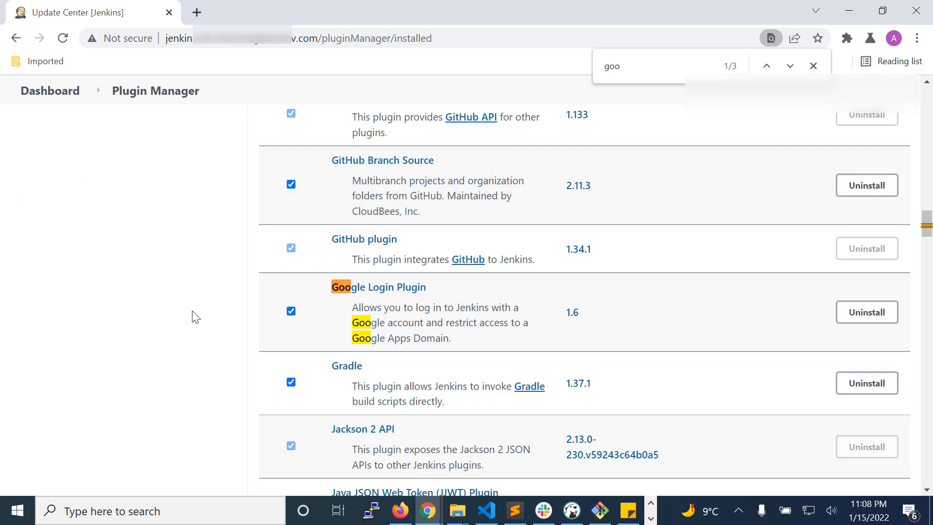
{"action": "mouse_move", "coordinate": [348, 294]}
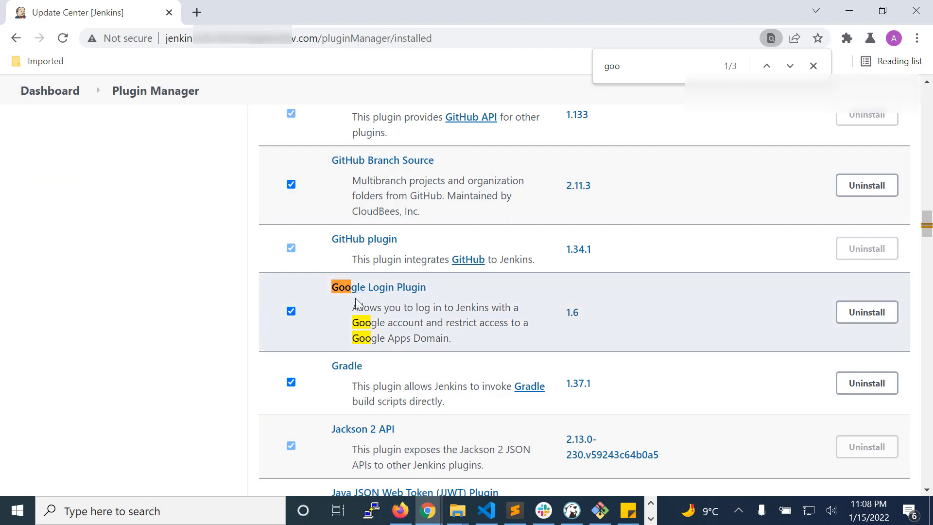
{"action": "mouse_move", "coordinate": [568, 334]}
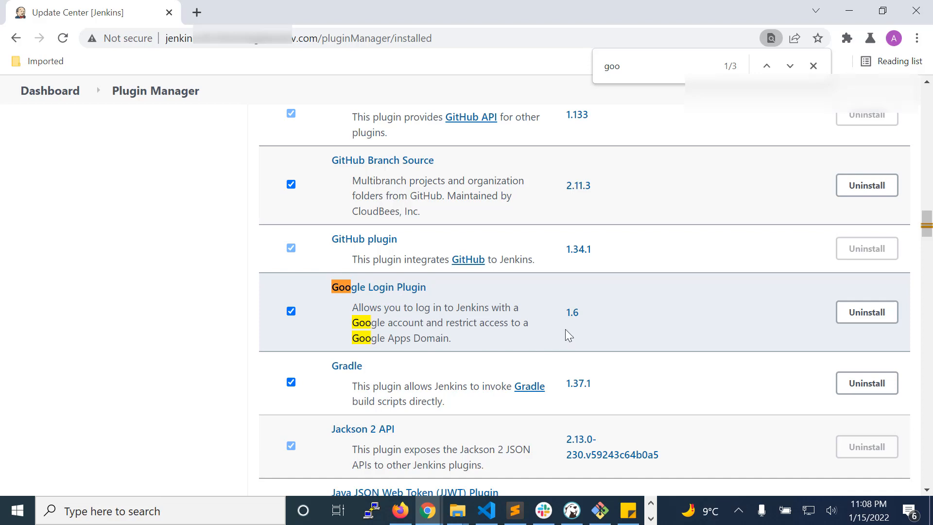
{"action": "mouse_move", "coordinate": [412, 322]}
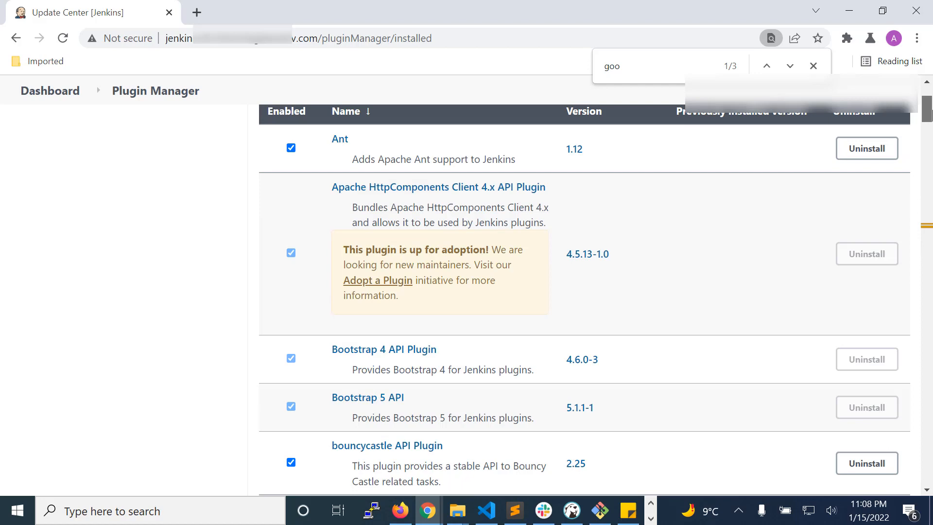
Scroll the installed plugins list to locate Google Login Plugin 1.6.
{"action": "scroll", "scroll_direction": "down", "scroll_amount": 3}
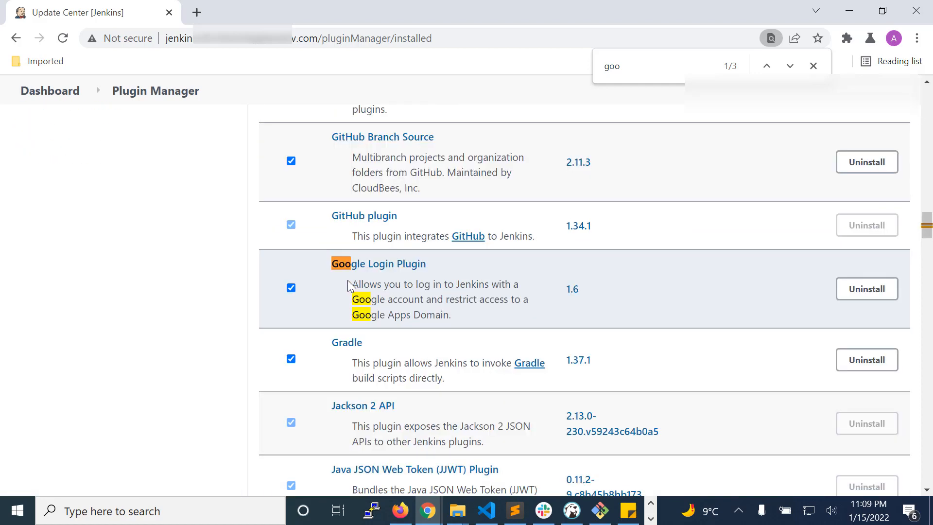
{"action": "mouse_move", "coordinate": [426, 283]}
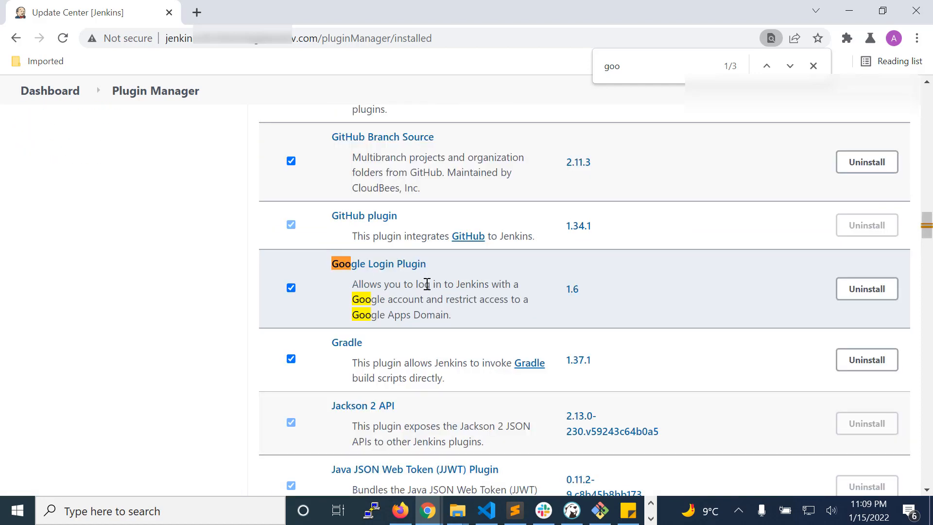
{"action": "mouse_move", "coordinate": [425, 292]}
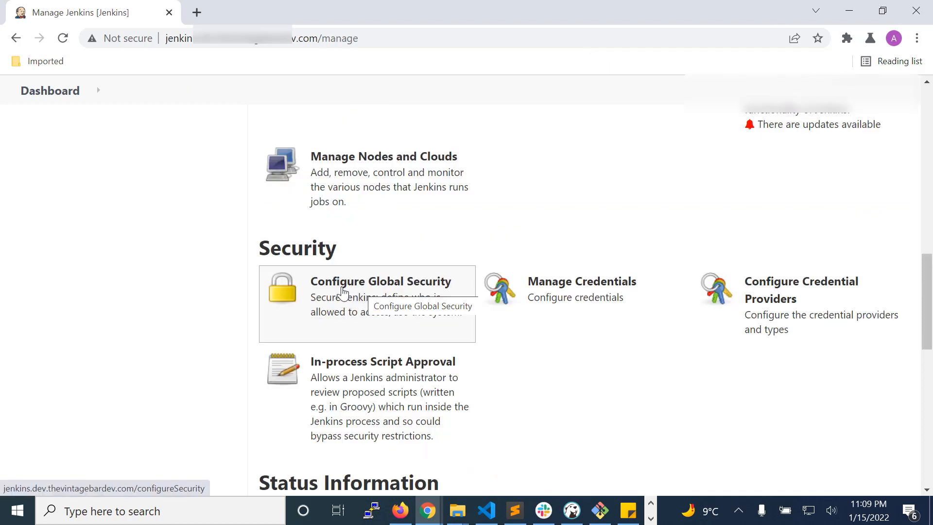
In Configure Global Security, choose Login with Google as the security realm.
{"action": "left_click", "coordinate": [380, 282]}
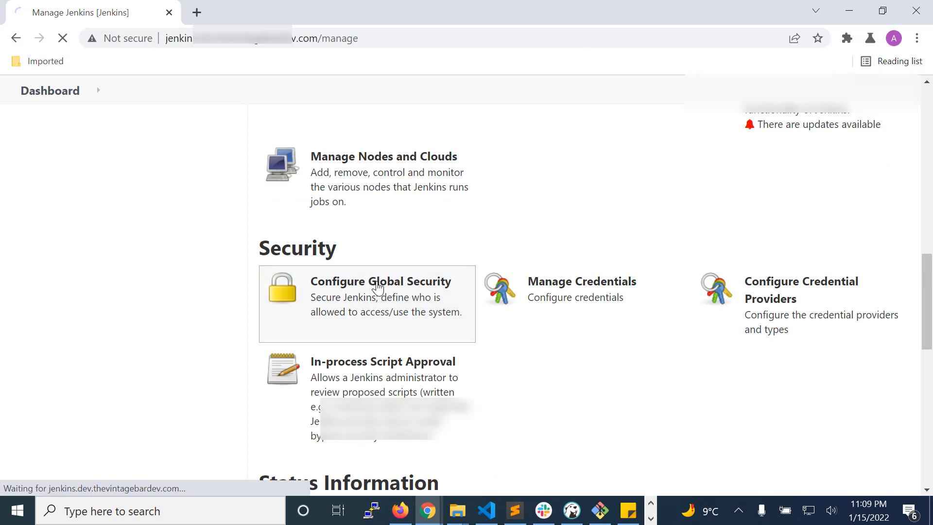
{"action": "left_click", "coordinate": [380, 282]}
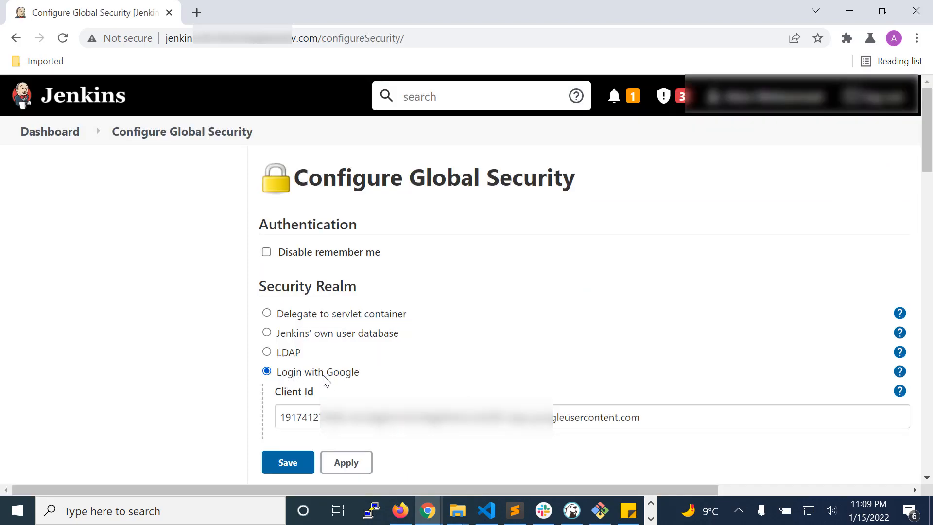
{"action": "scroll", "scroll_direction": "down", "scroll_amount": 3}
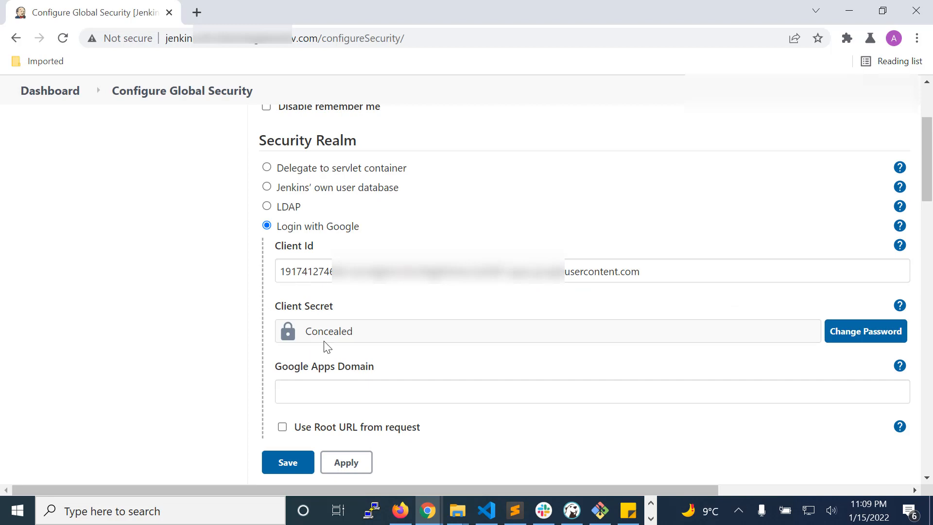
{"action": "mouse_move", "coordinate": [420, 340]}
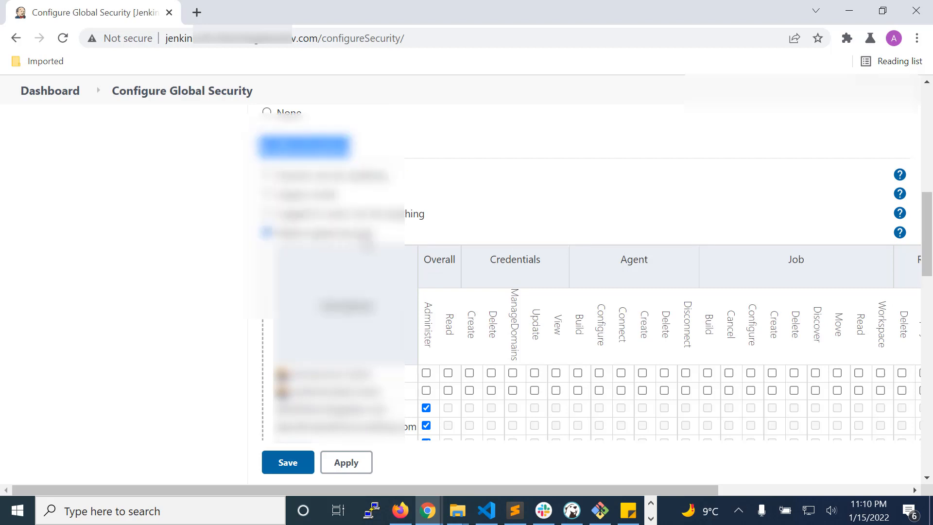
{"action": "scroll", "scroll_direction": "down", "scroll_amount": 3}
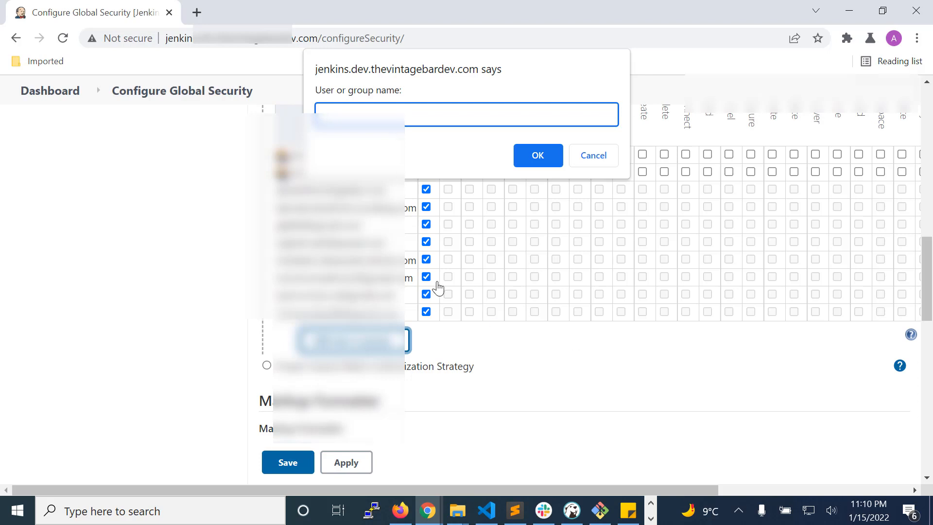
{"action": "mouse_move", "coordinate": [444, 286]}
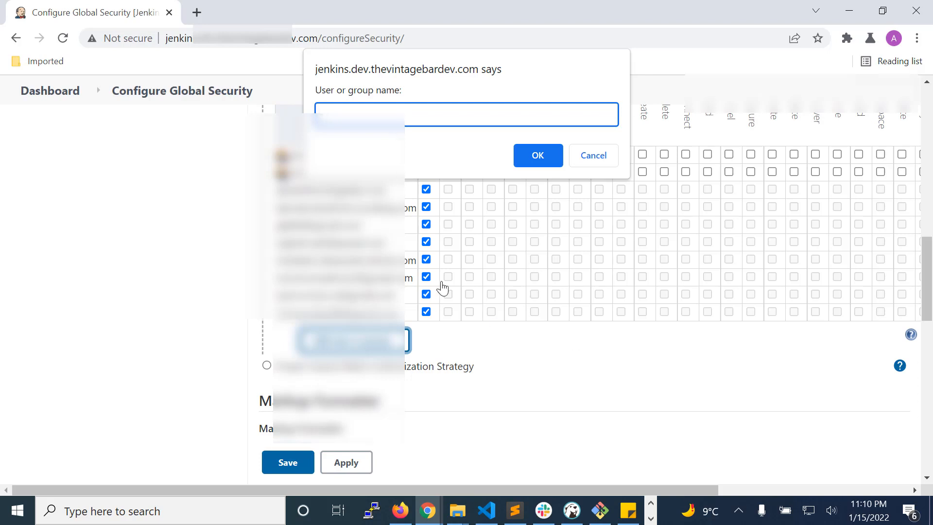
{"action": "mouse_move", "coordinate": [421, 155]}
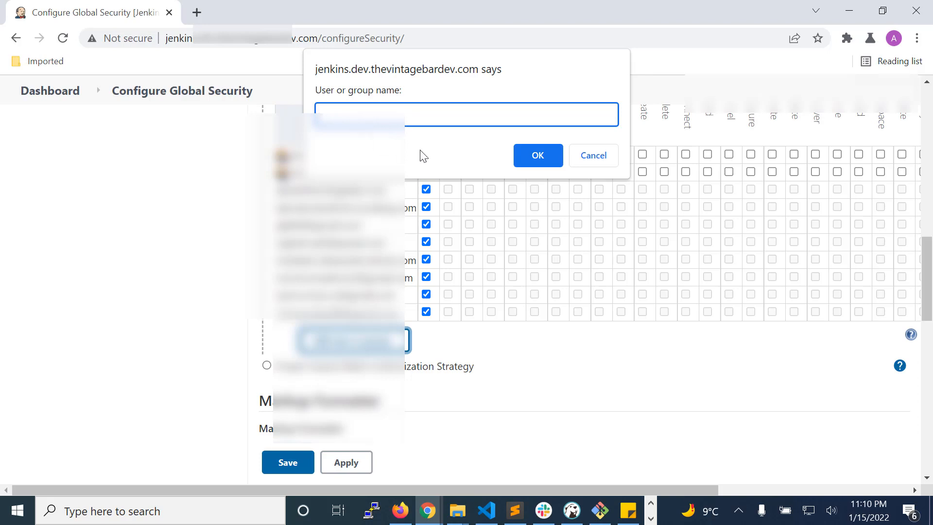
{"action": "left_click", "coordinate": [593, 155]}
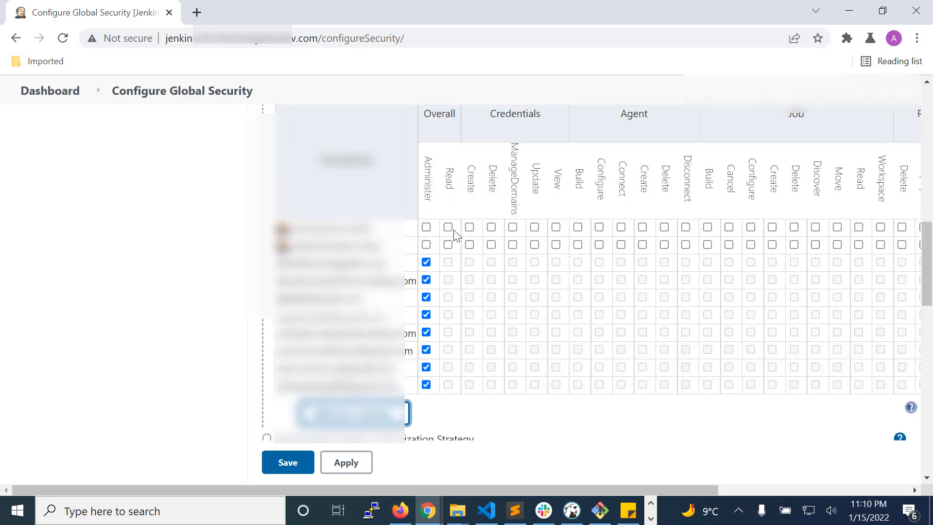
{"action": "mouse_move", "coordinate": [426, 245]}
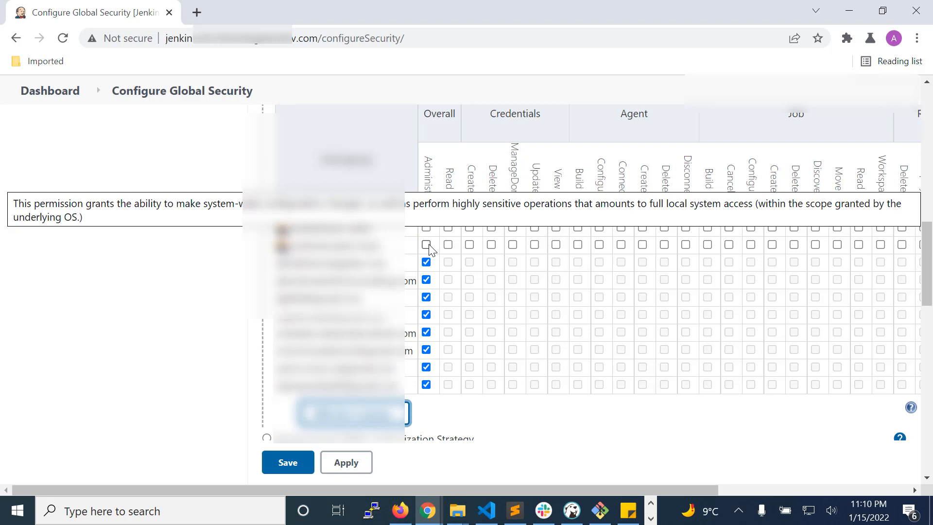
{"action": "mouse_move", "coordinate": [459, 261]}
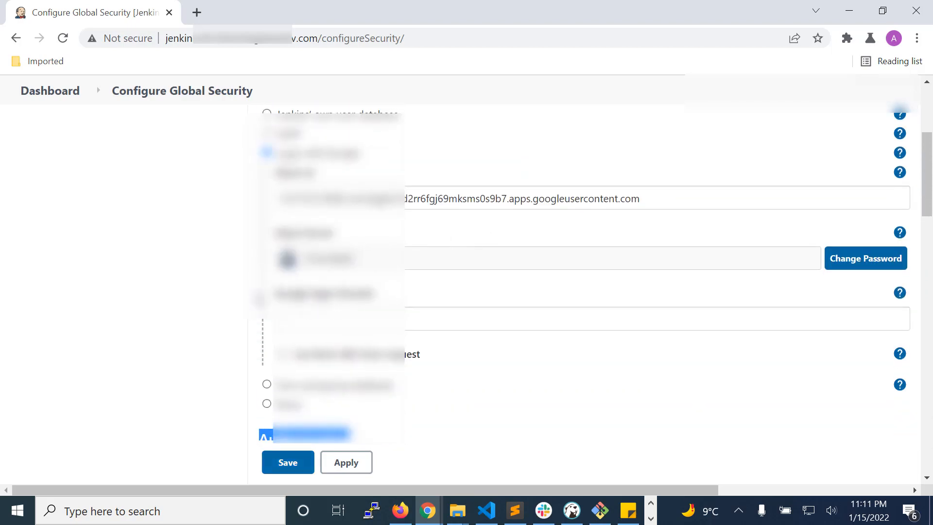
{"action": "mouse_move", "coordinate": [203, 331]}
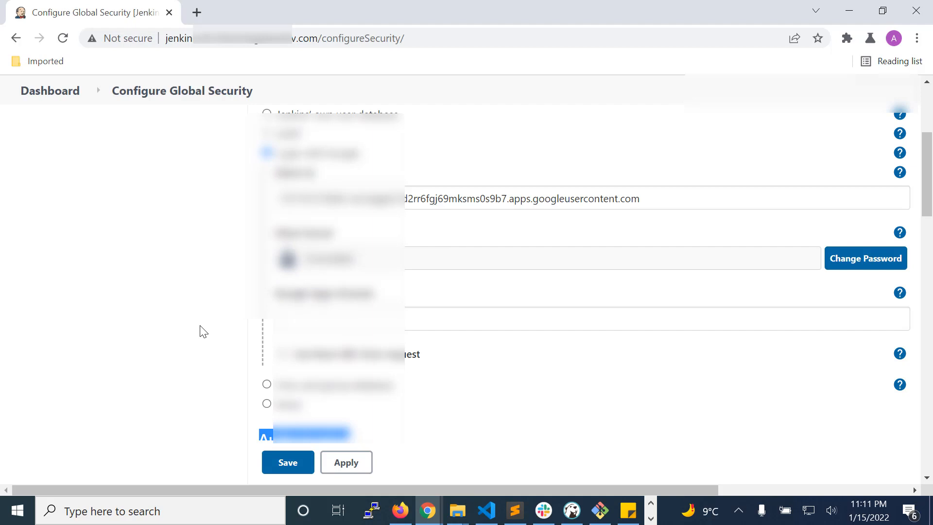
Save the Configure Global Security settings with Google login and permissions.
{"action": "left_click", "coordinate": [288, 463]}
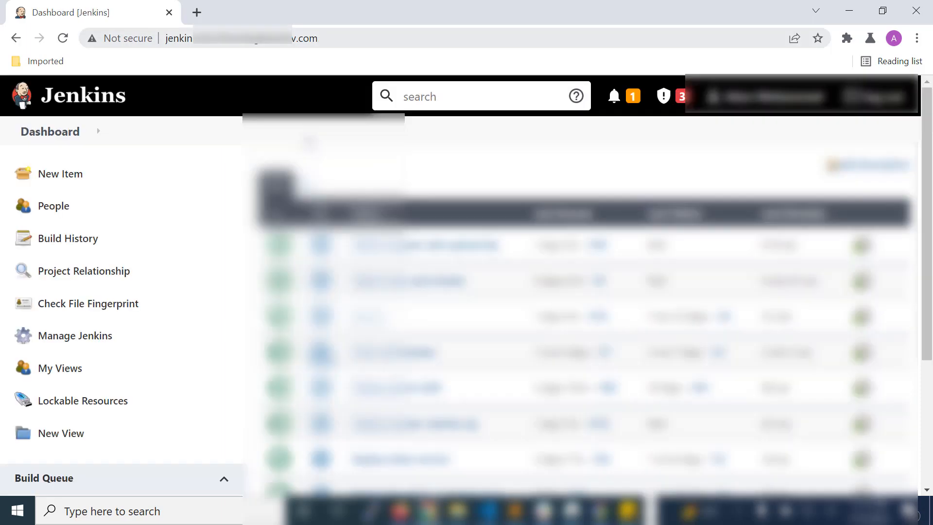